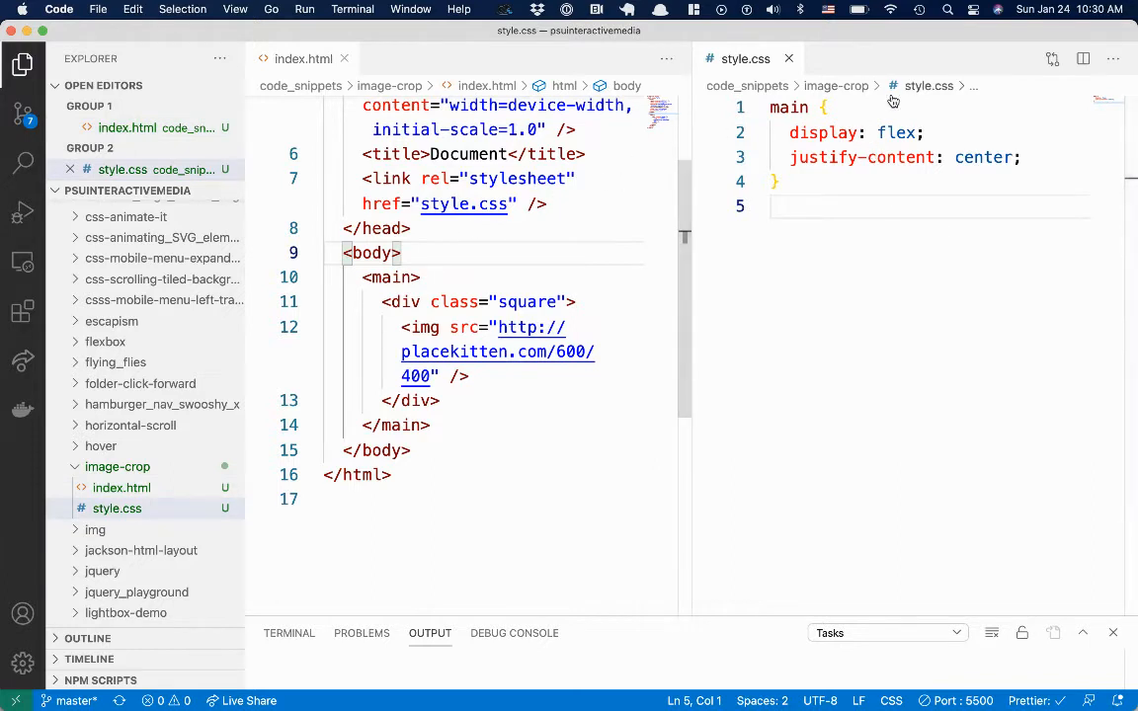
mouse_move(610, 345)
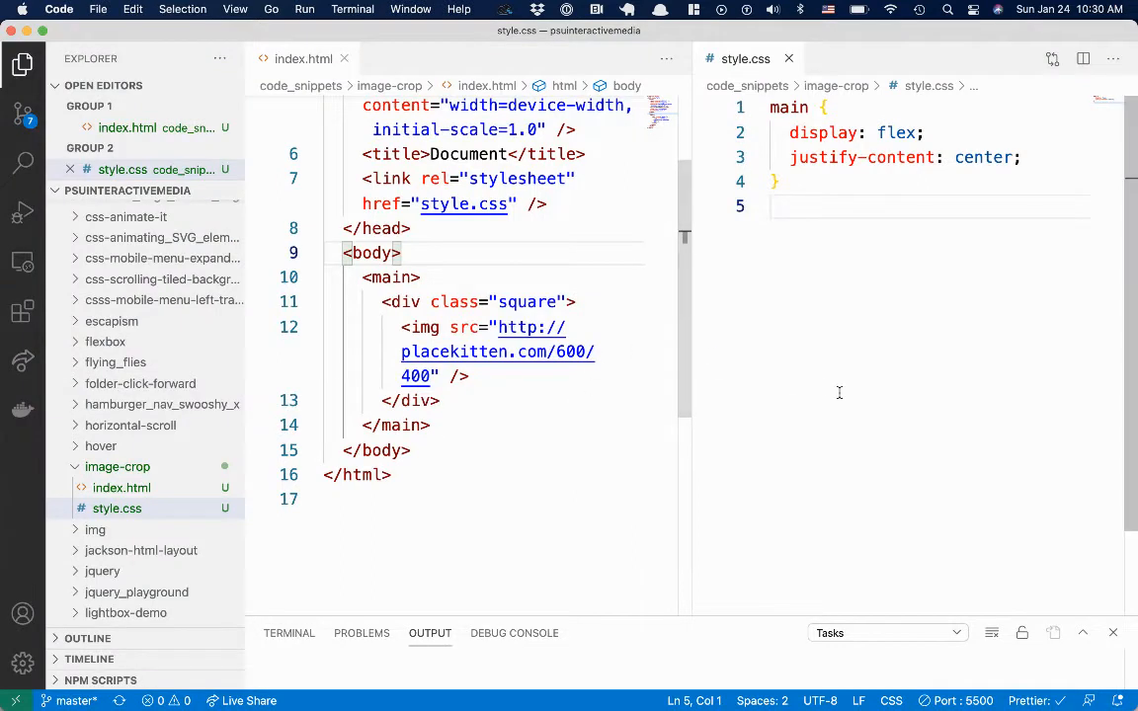
- Add a .square rule to style.css with width: 400px and height: 400px
text(.squ)
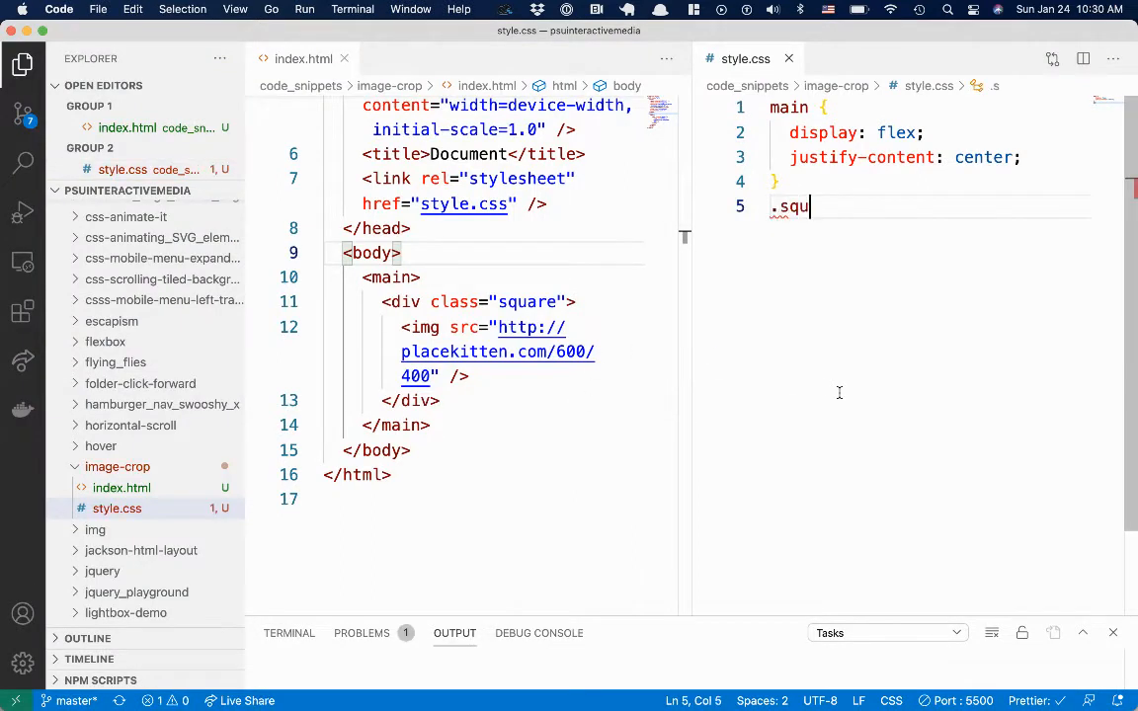
text(are {)
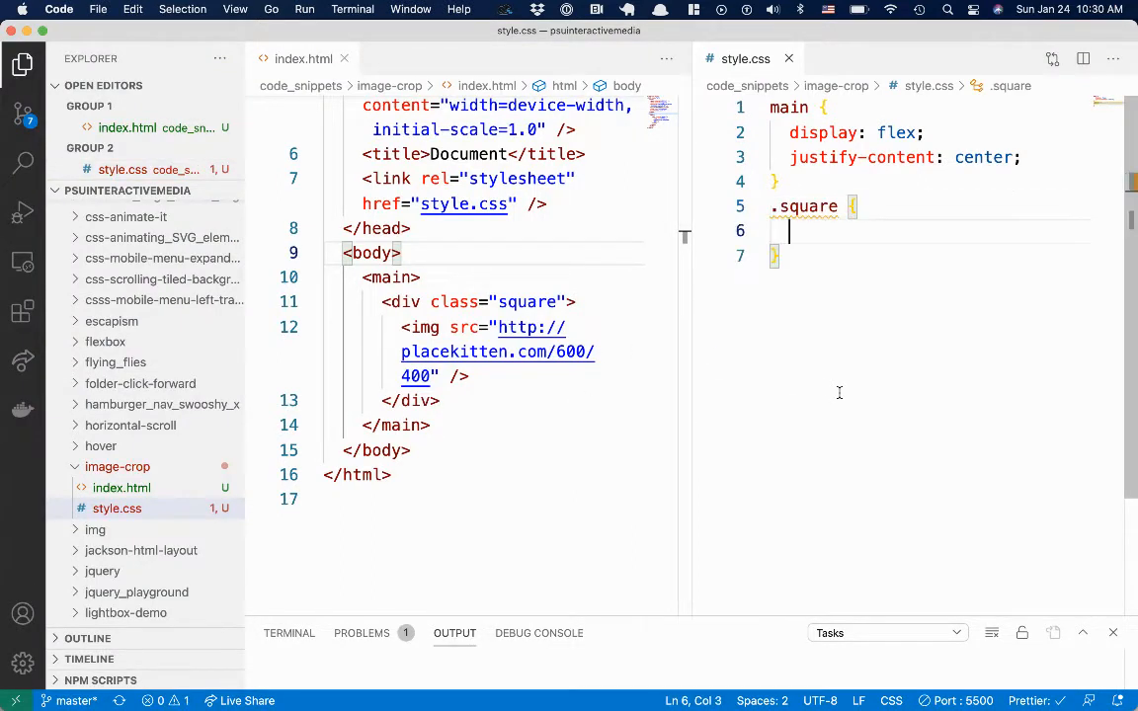
text(width: 400px;)
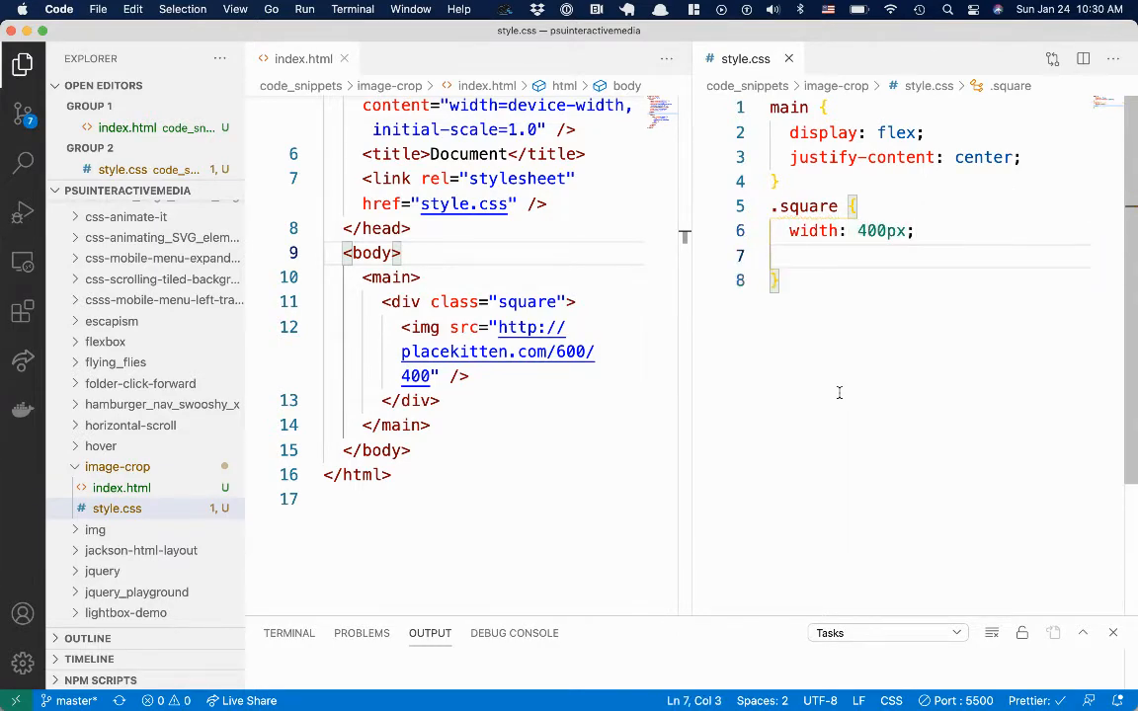
text(height: 400)
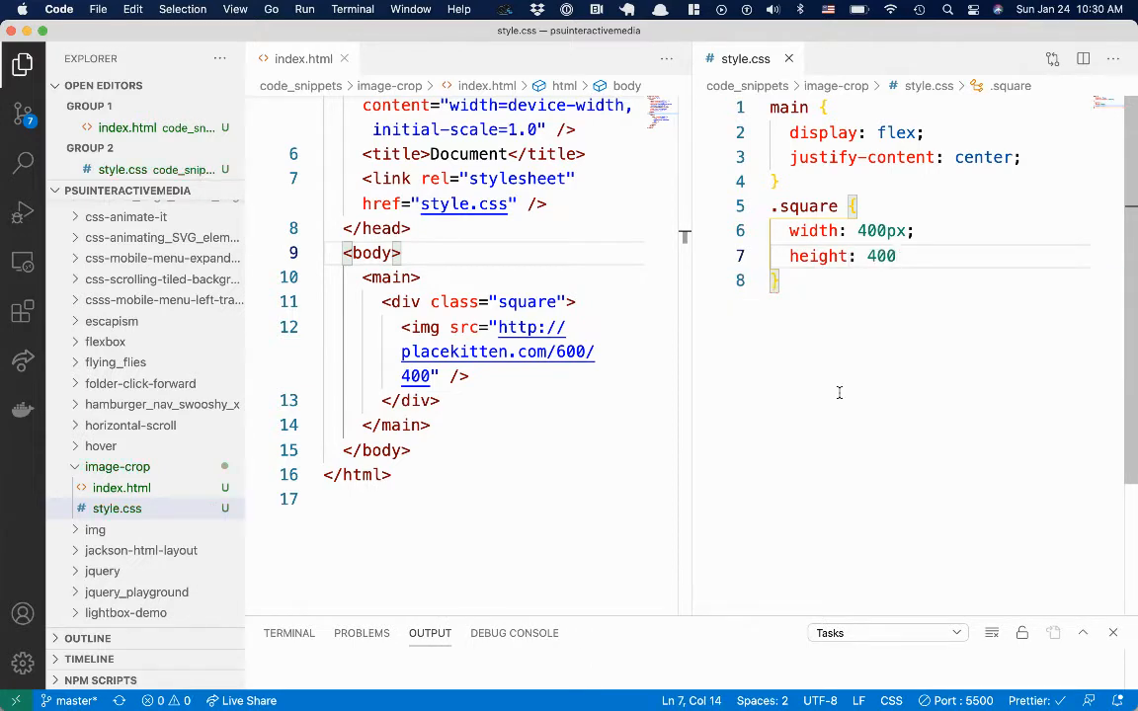
text(px;)
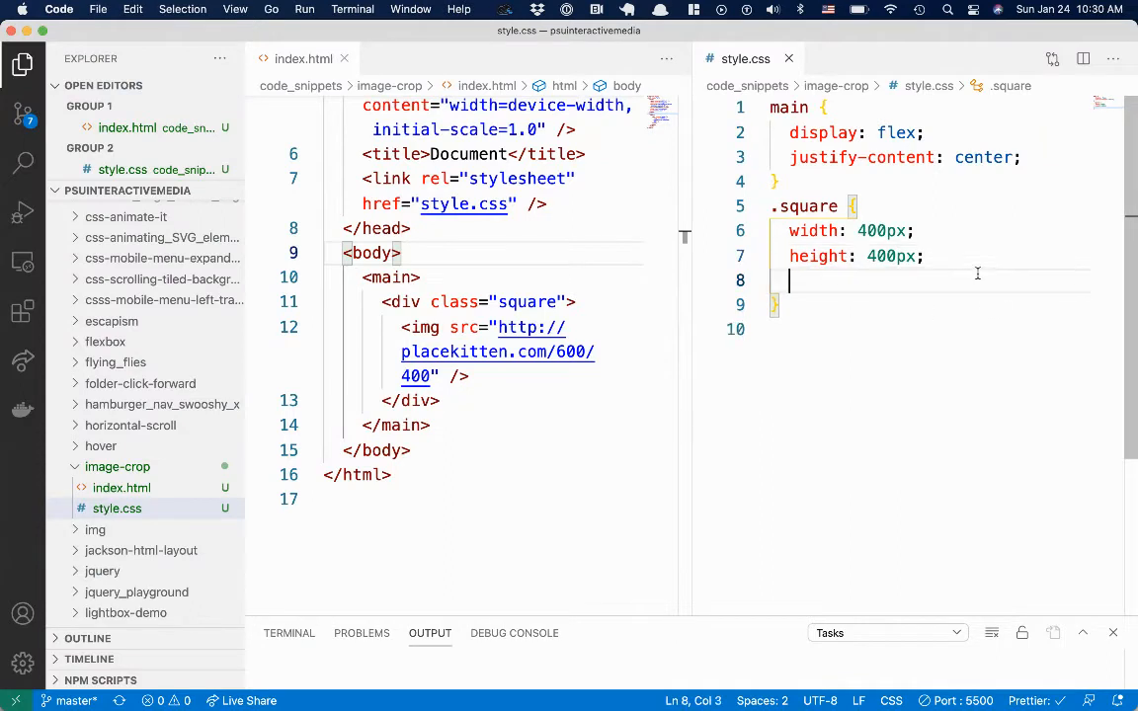
- Add overflow: hidden to .square and change the kitten image URL from 600/400 to 800/700
text(overflow:)
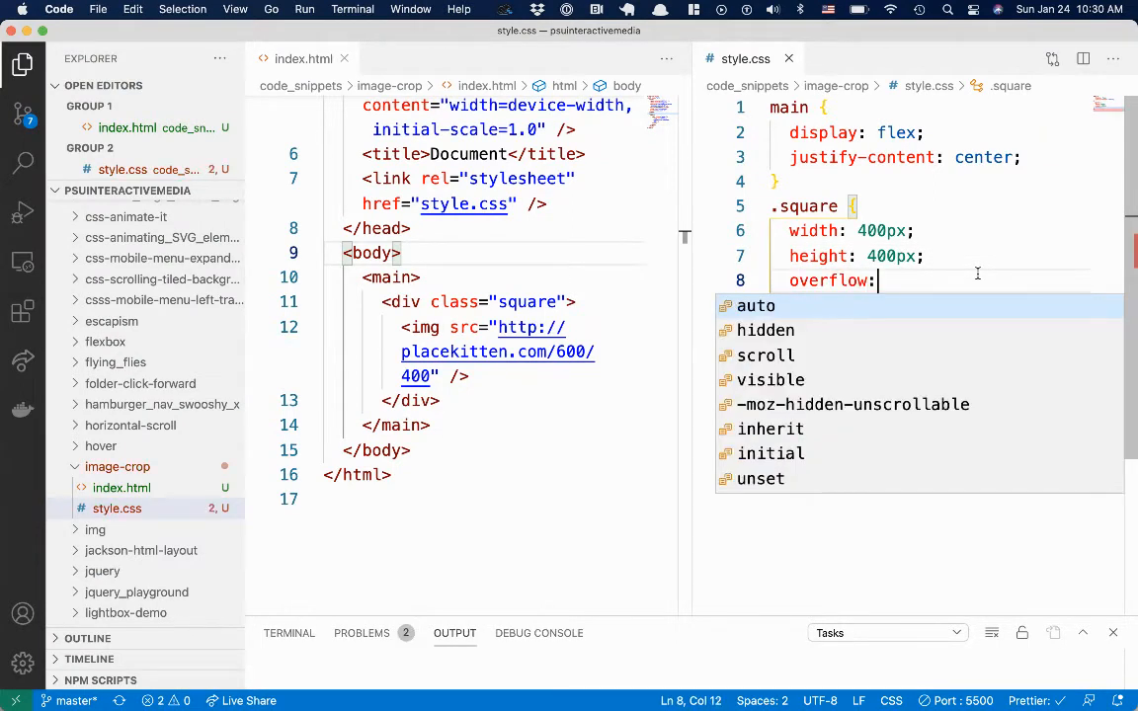
text(hidden;)
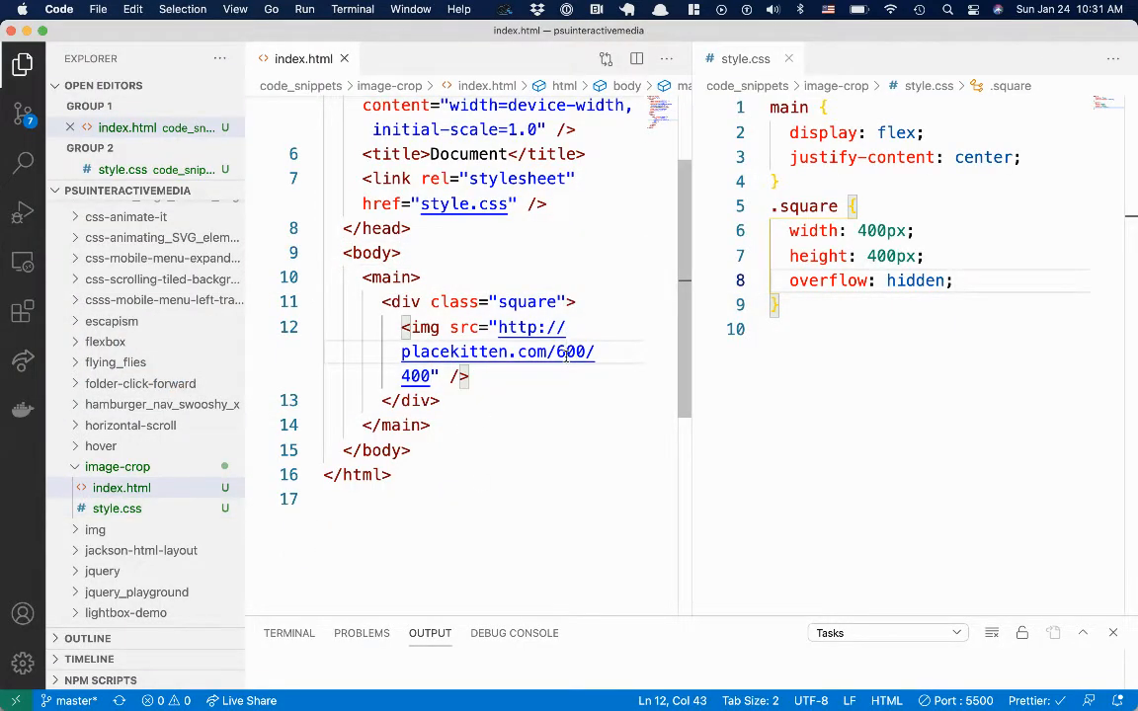
text(800)
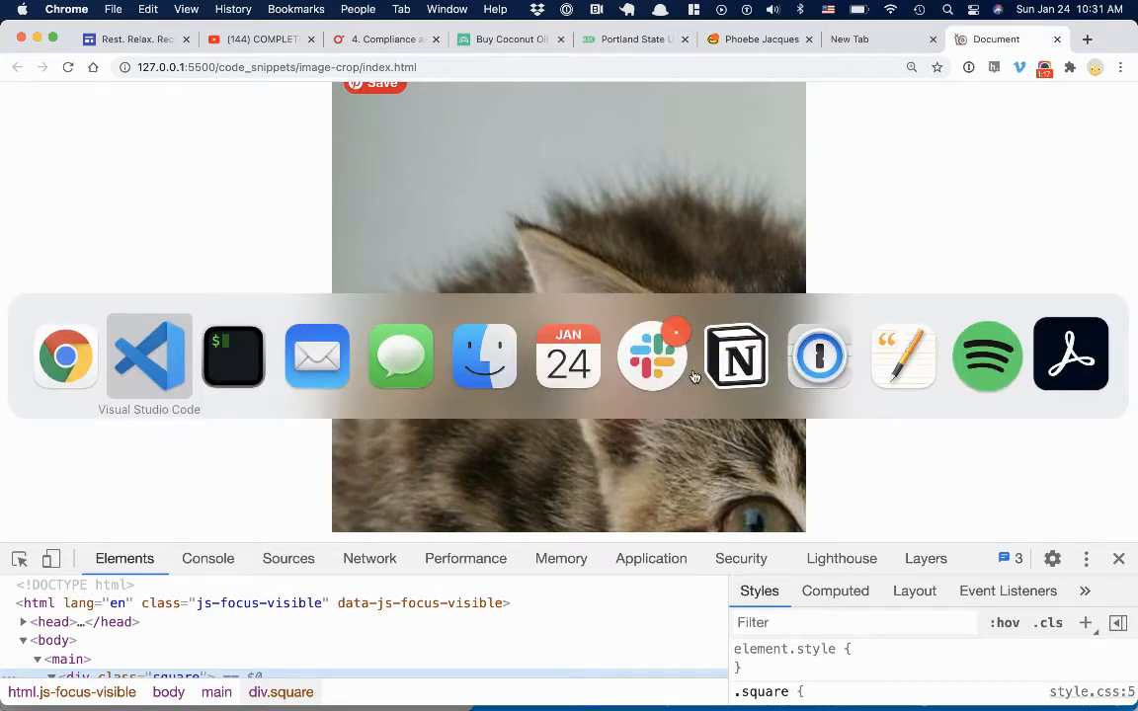
click(148, 356)
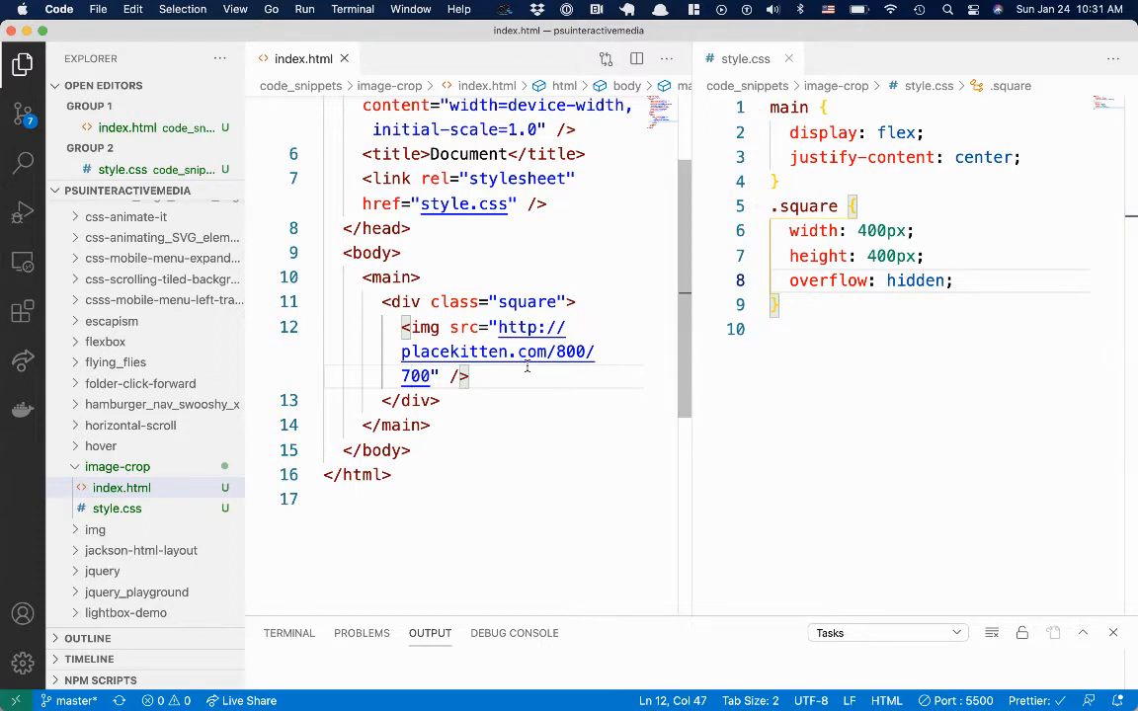
mouse_move(598, 397)
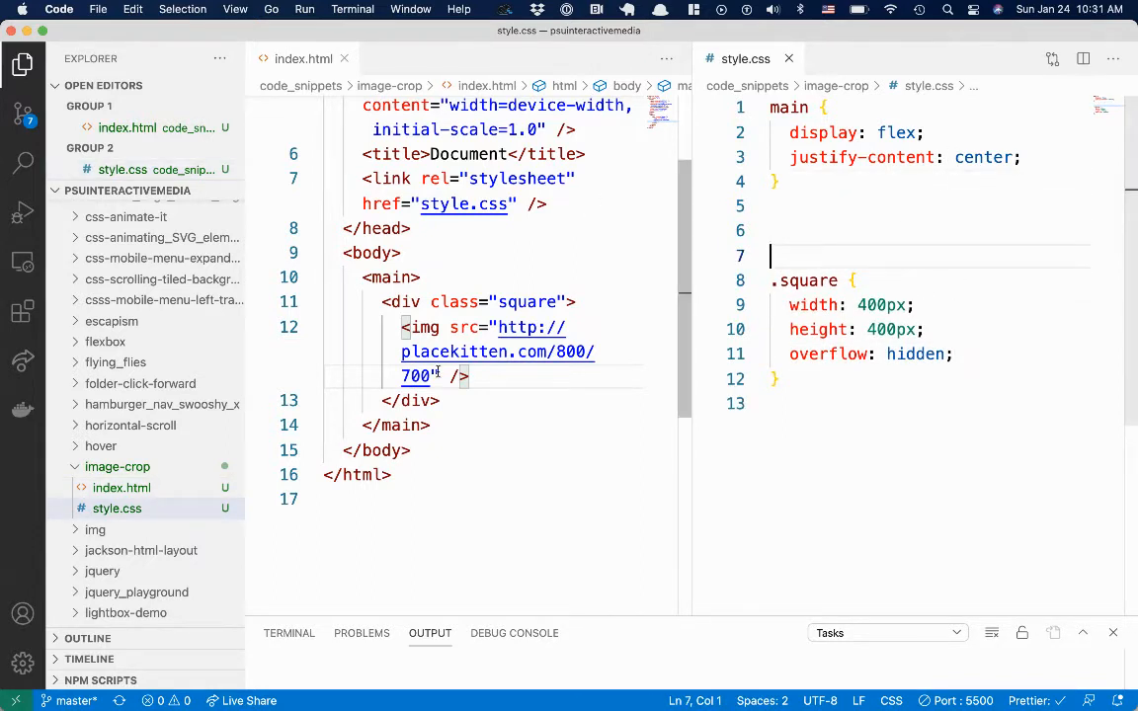
- Type empty .vert and .horiz rules on lines 6 and 8 of style.css
text(class=)
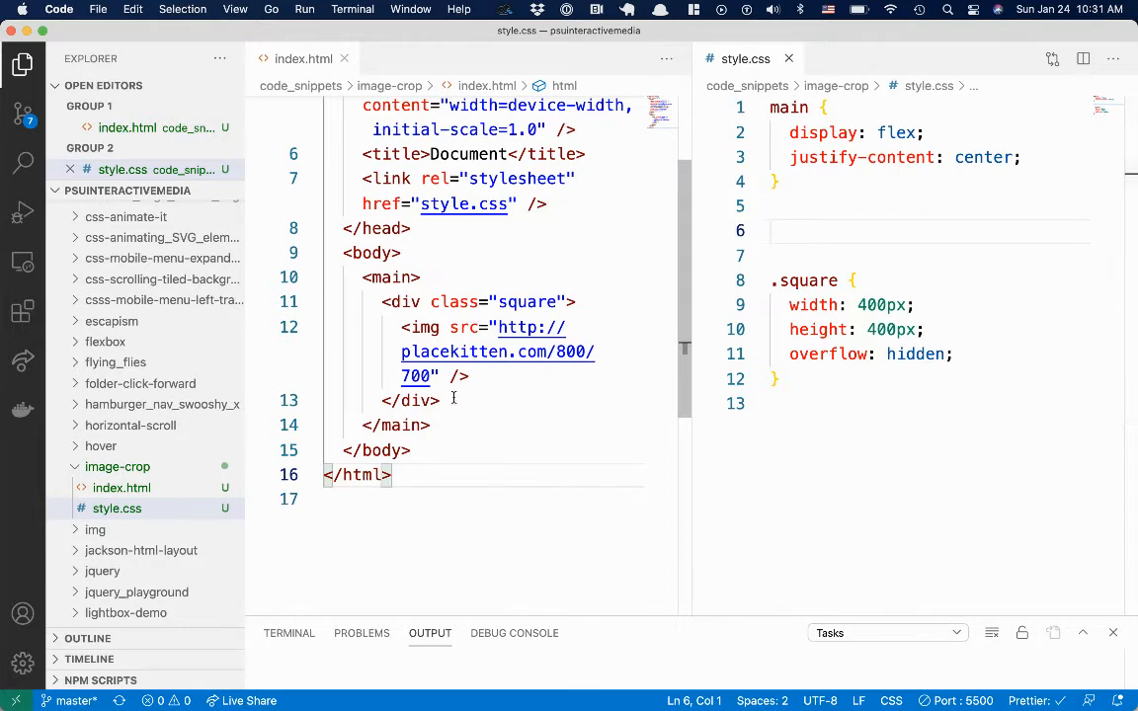
text(.vert {)
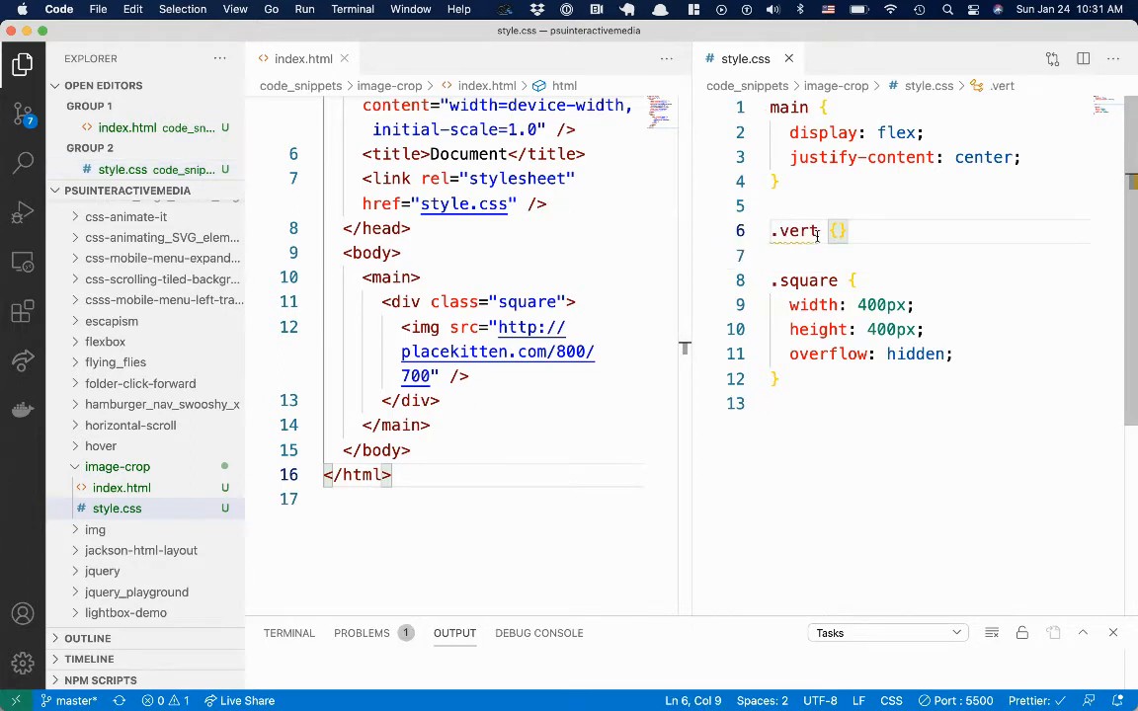
text(.hor)
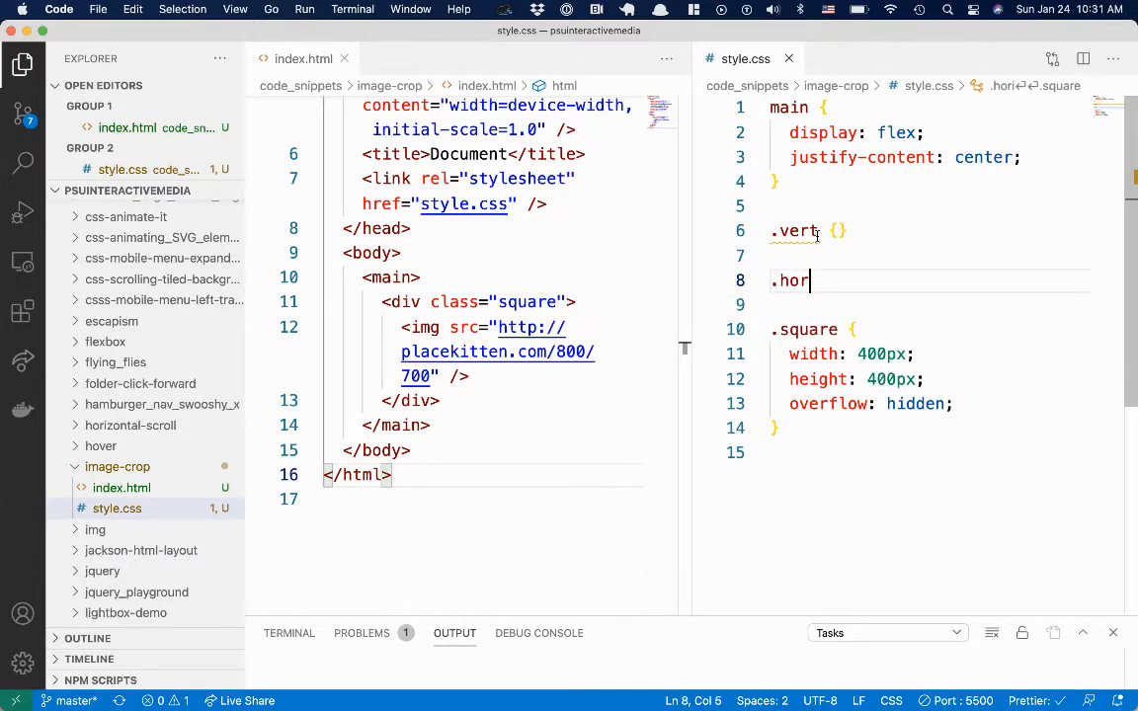
text(iz {)
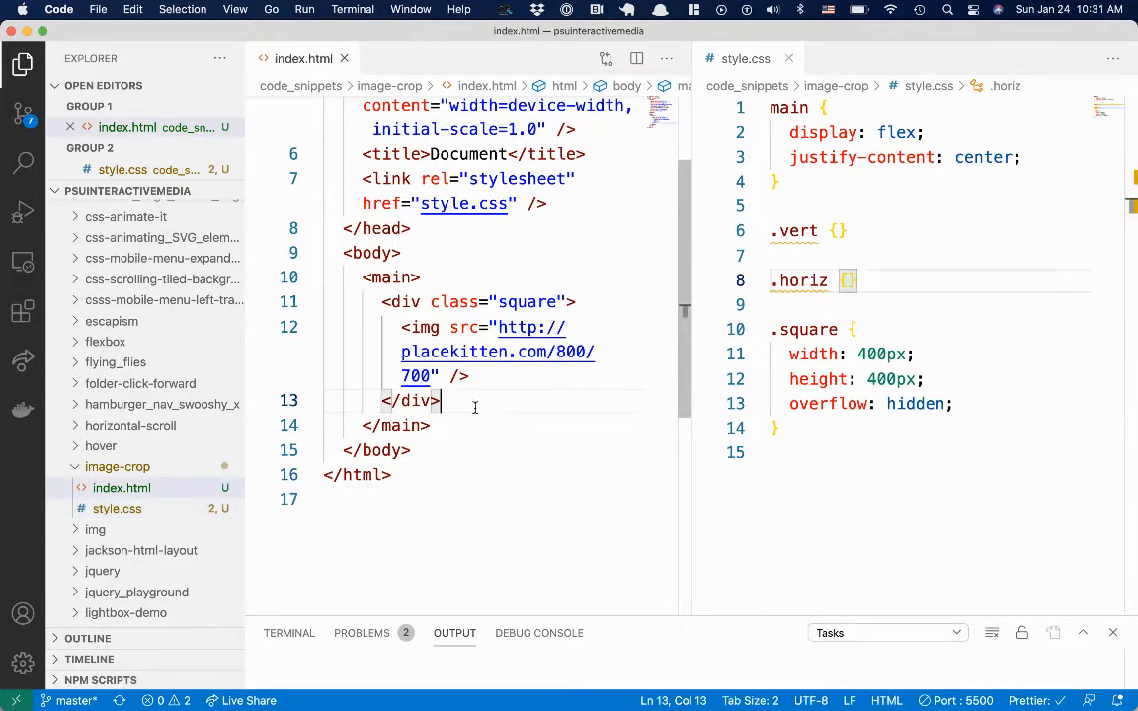
- Duplicate the square div and give the second kitten image class 'horiz'
drag(383, 301, 439, 400)
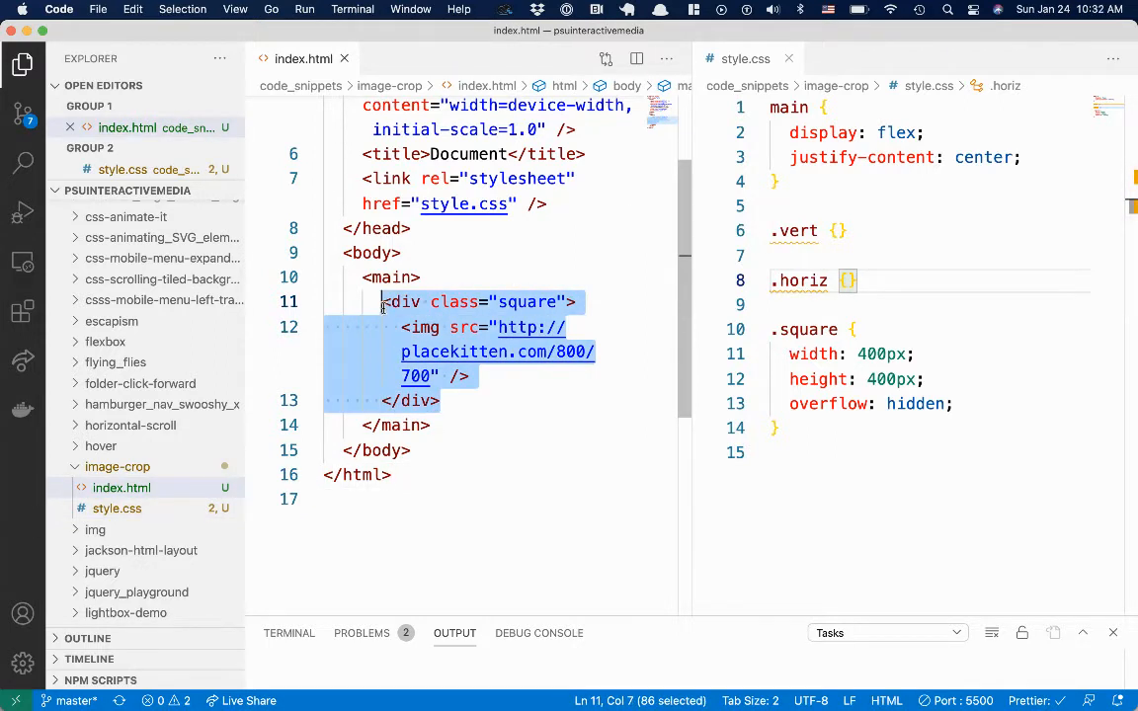
click(443, 400)
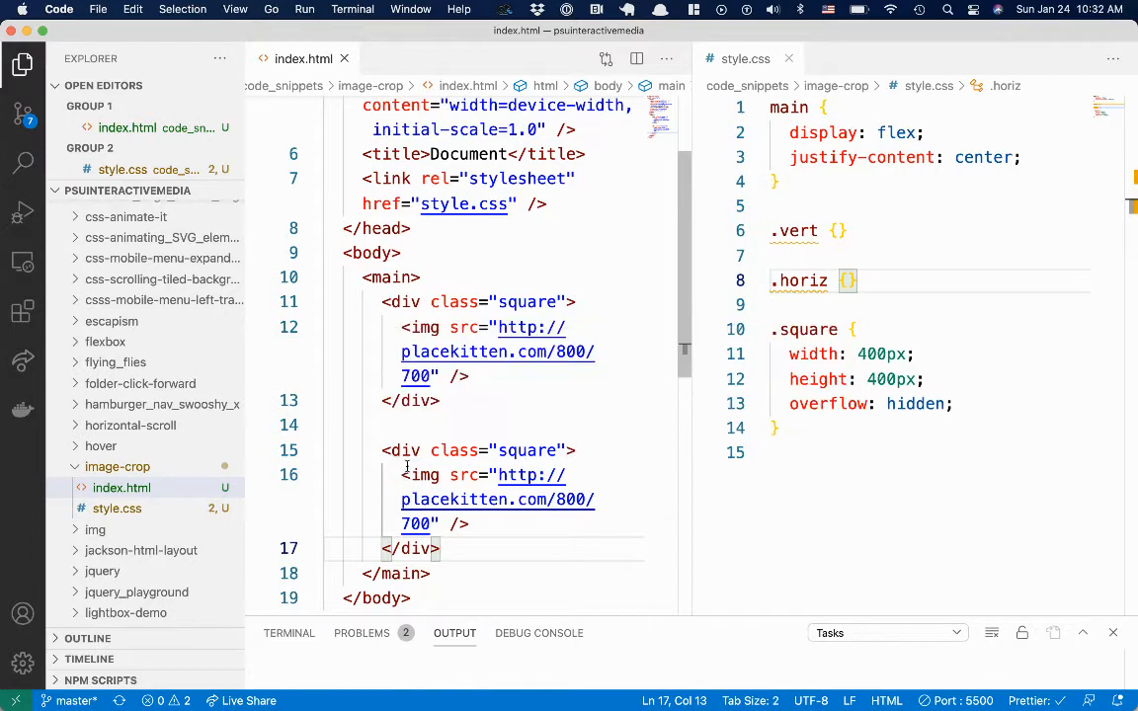
click(444, 475)
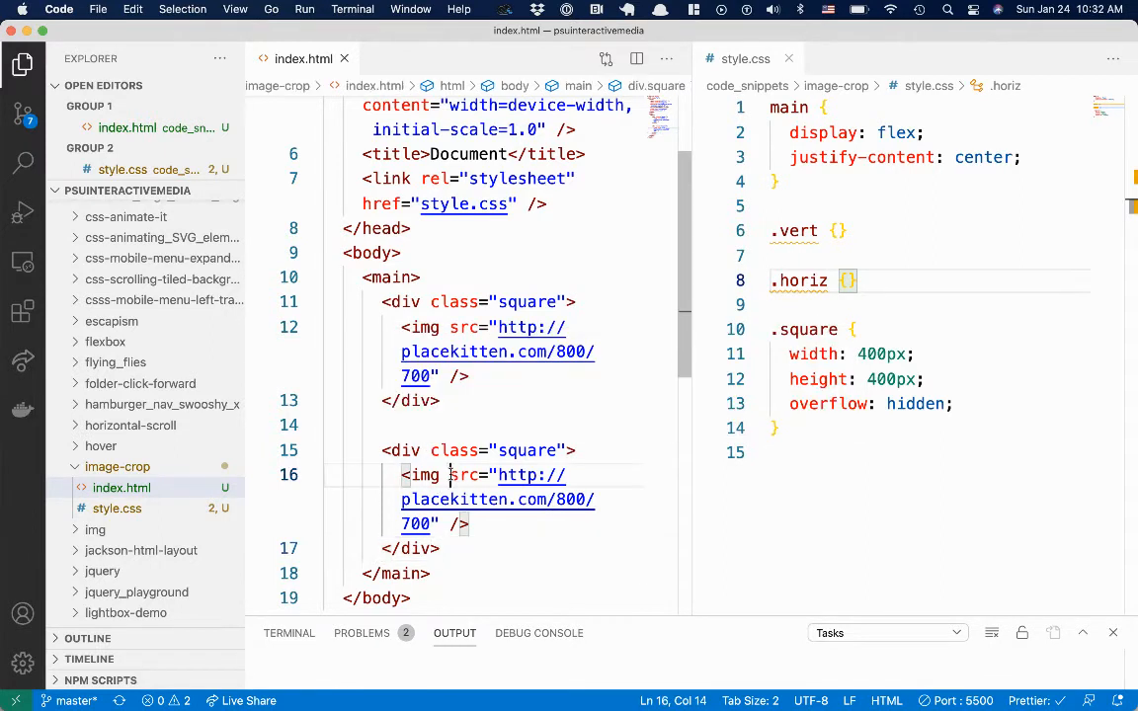
text(class=")
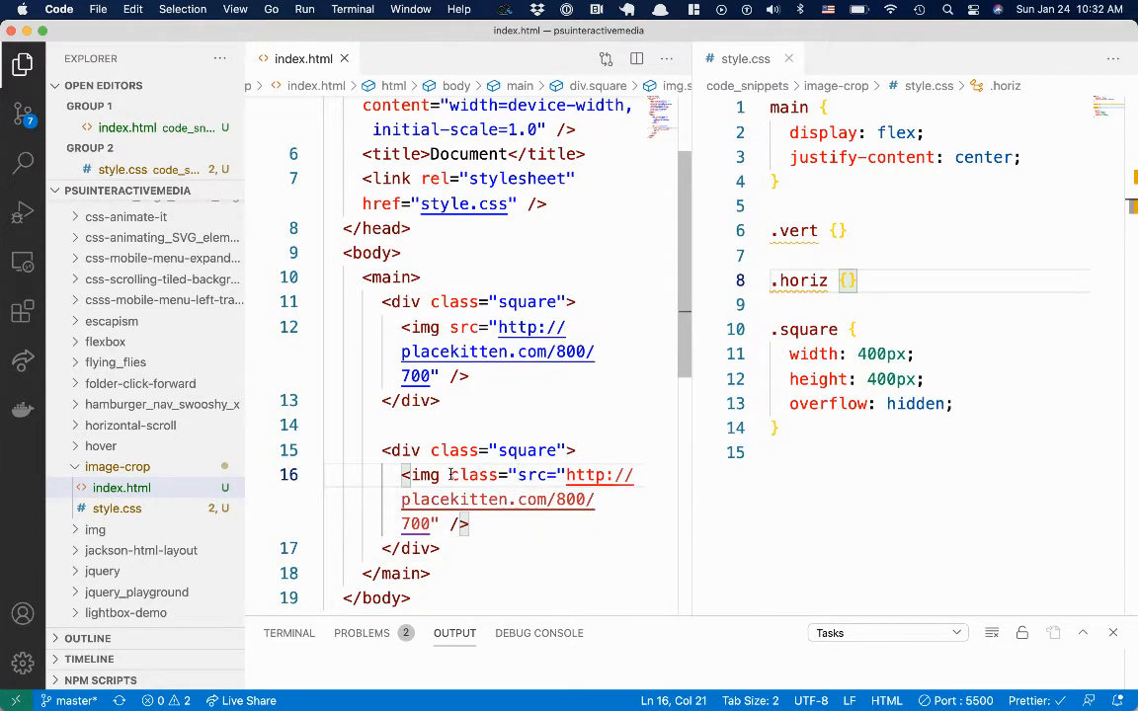
text(lanscape)
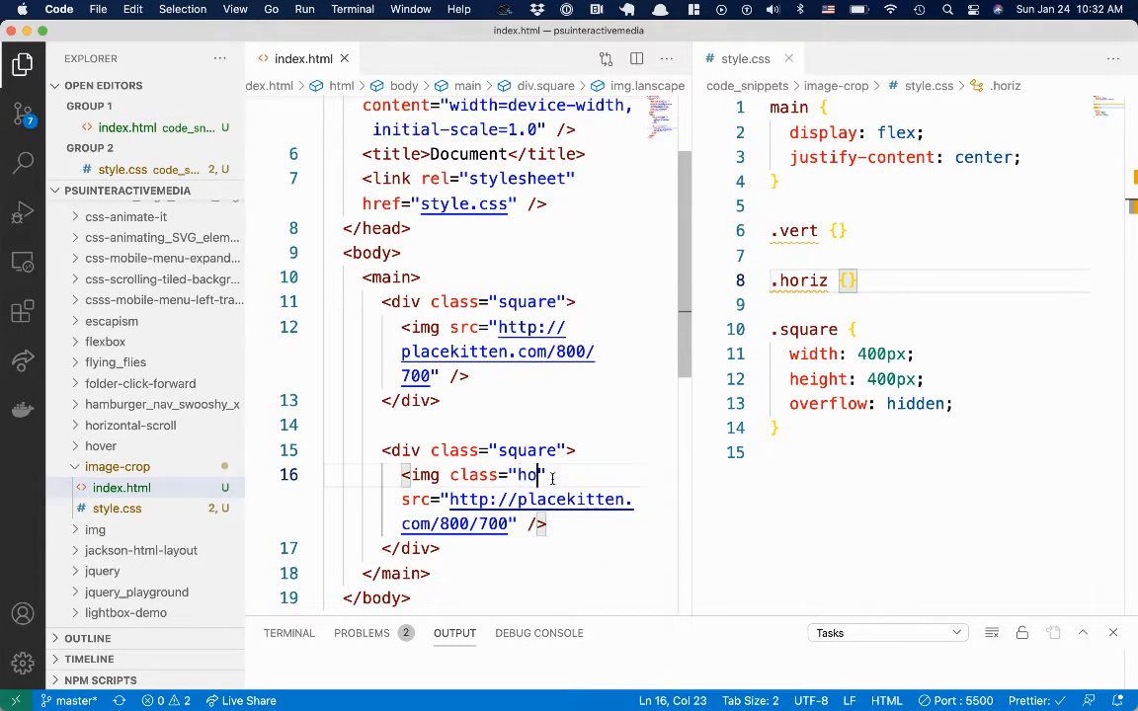
text(riz)
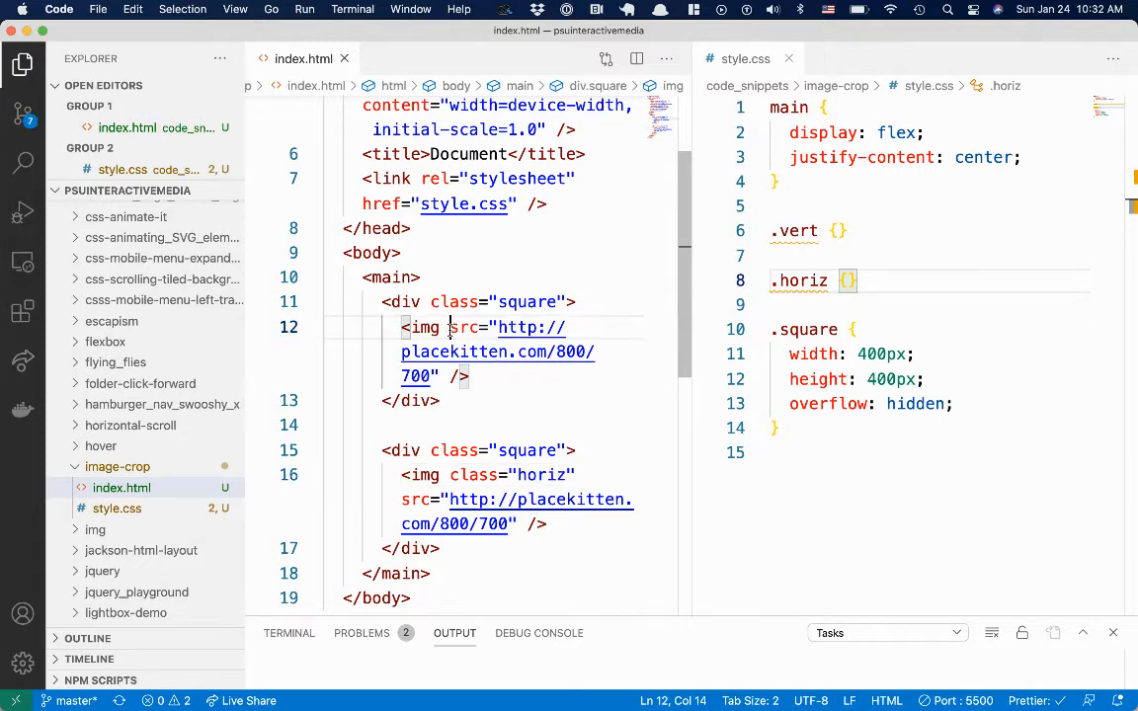
- Give the first kitten image class 'vert', stub a width rule, and view the page in Chrome
text(class="v)
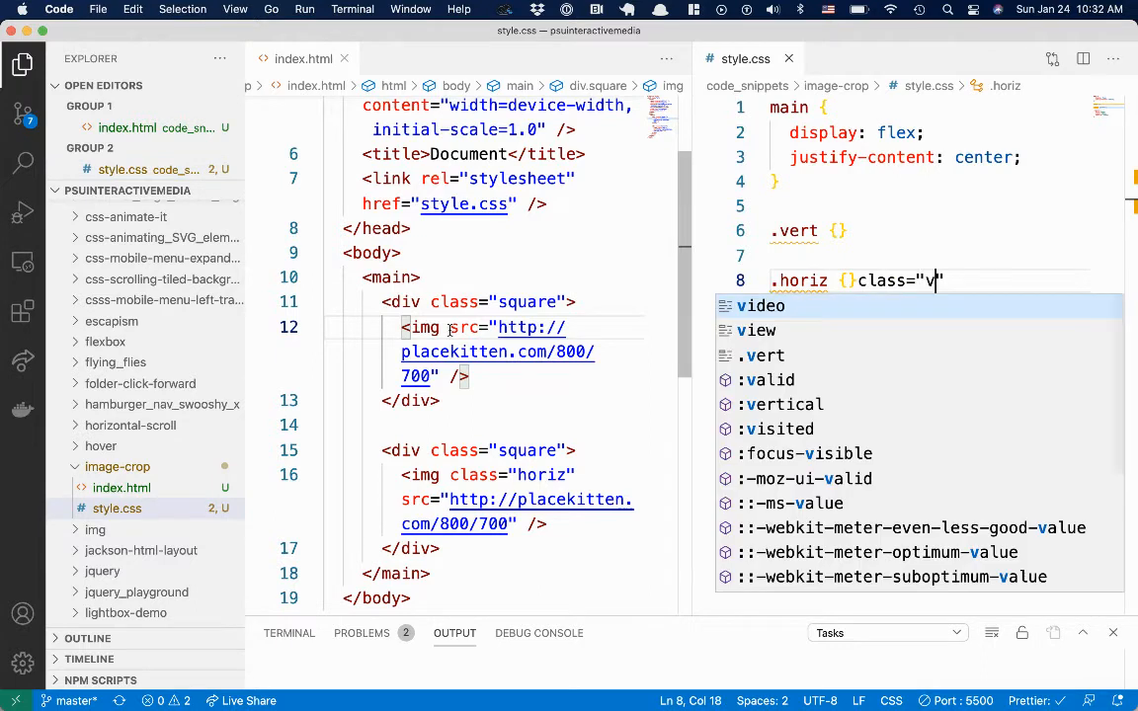
text(ert)
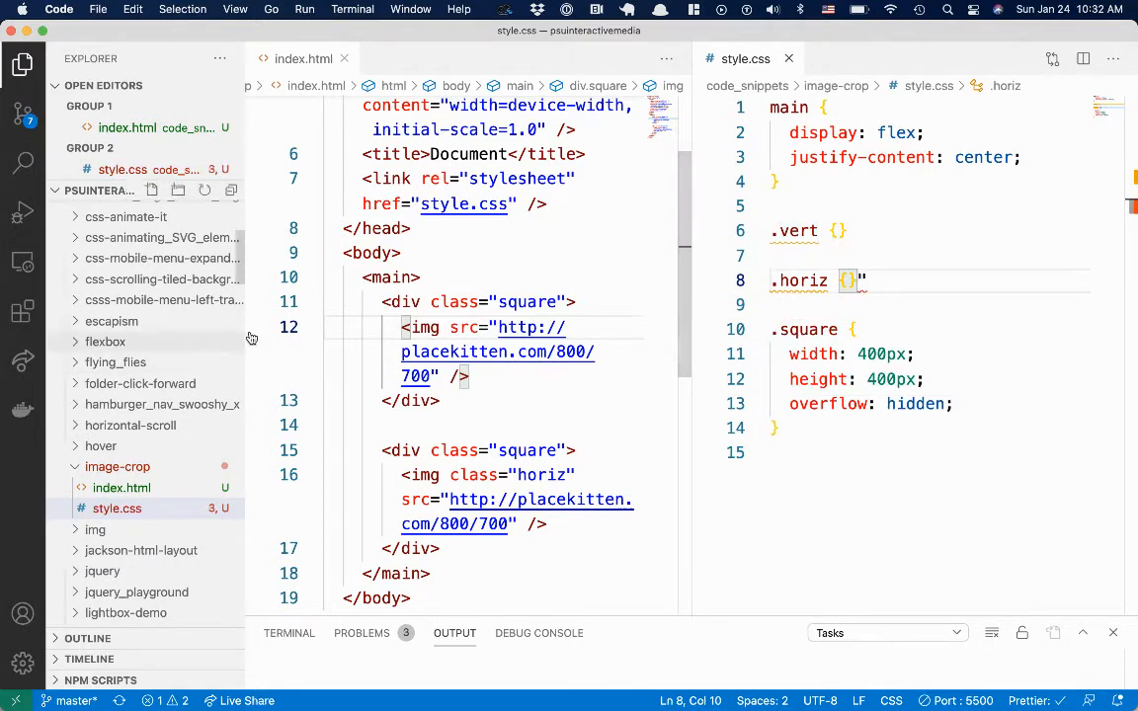
text(class="vert")
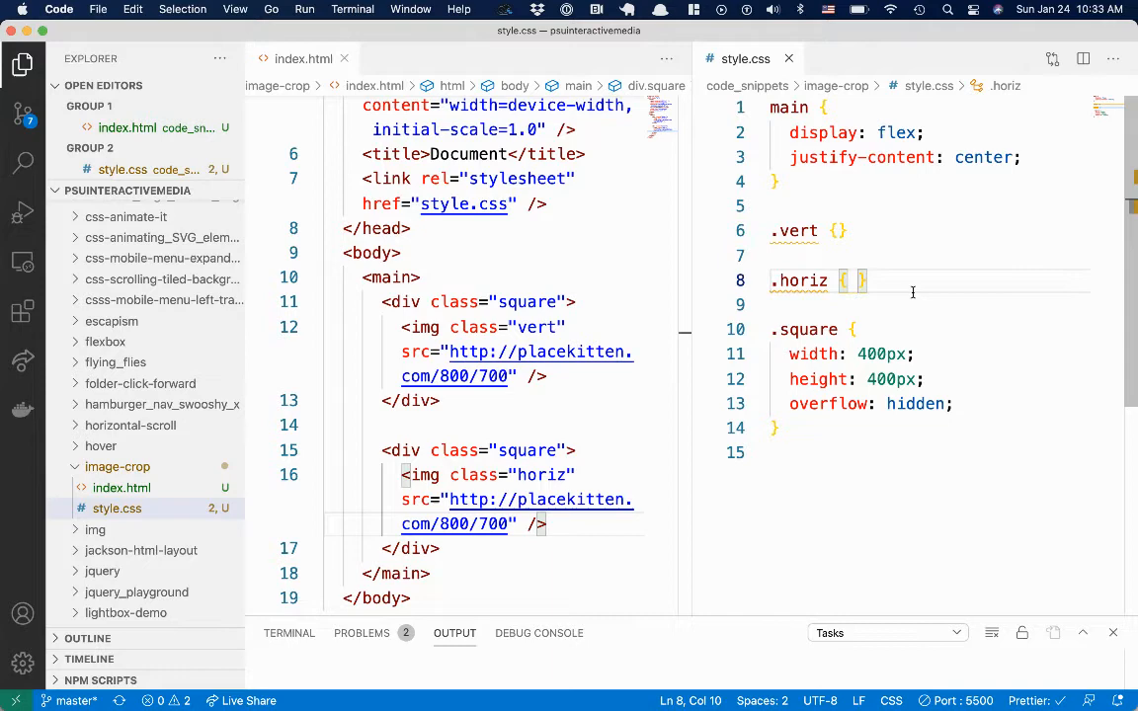
mouse_move(908, 251)
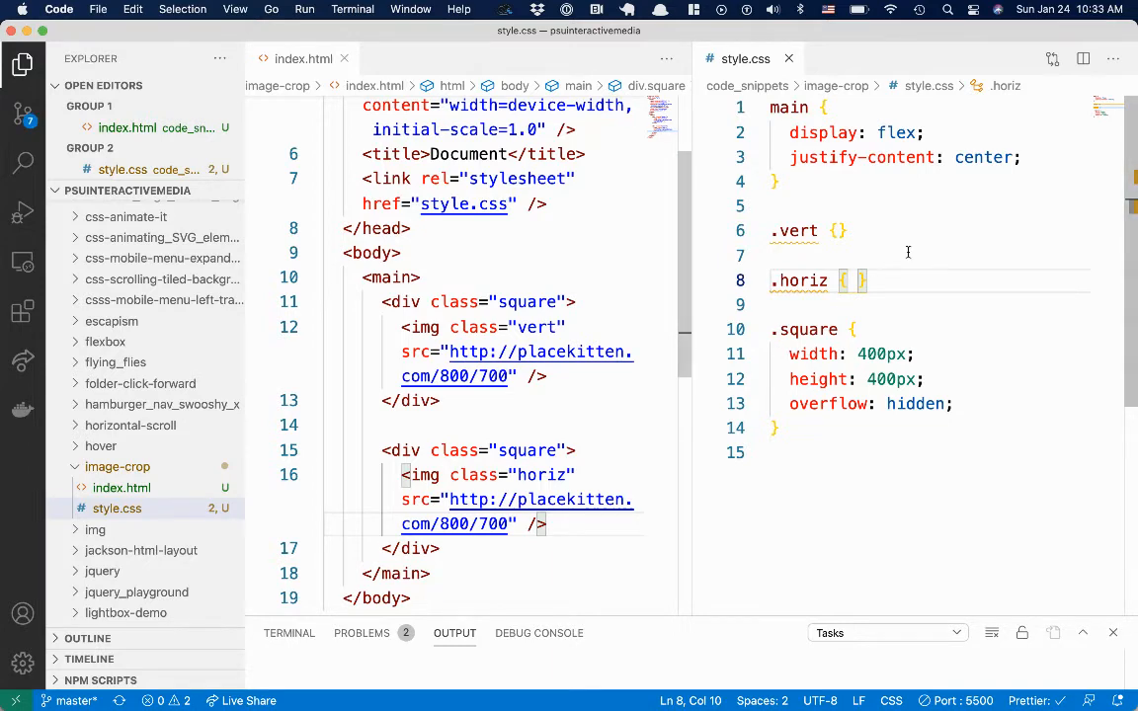
text(width)
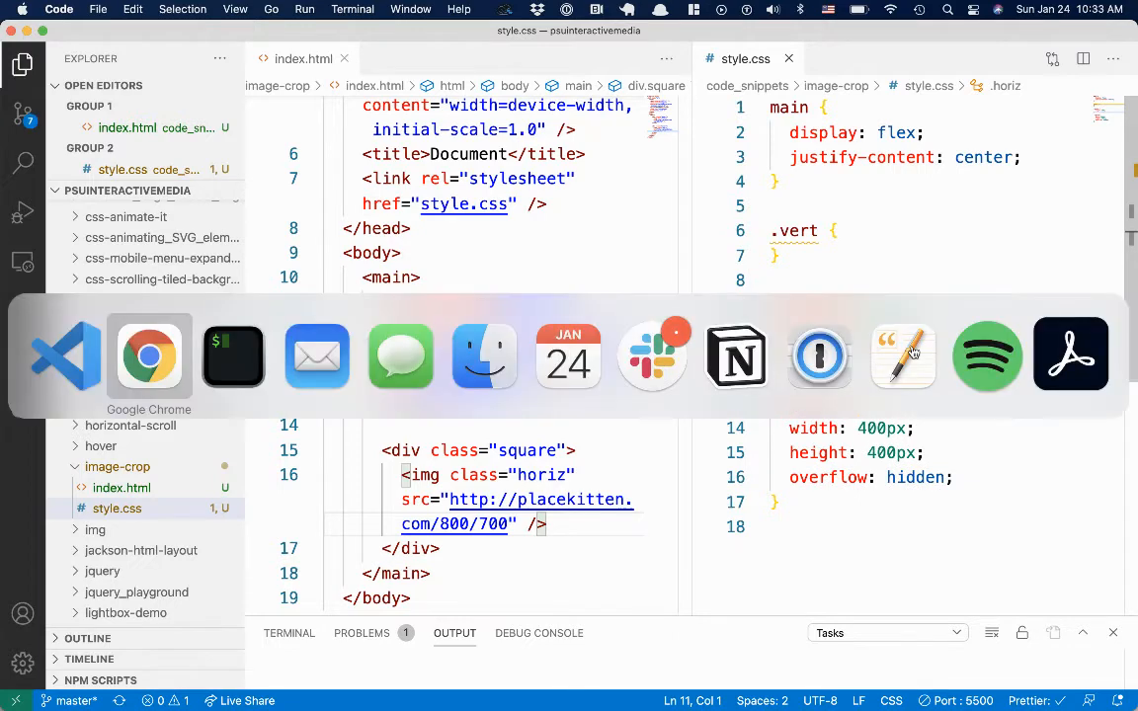
click(148, 356)
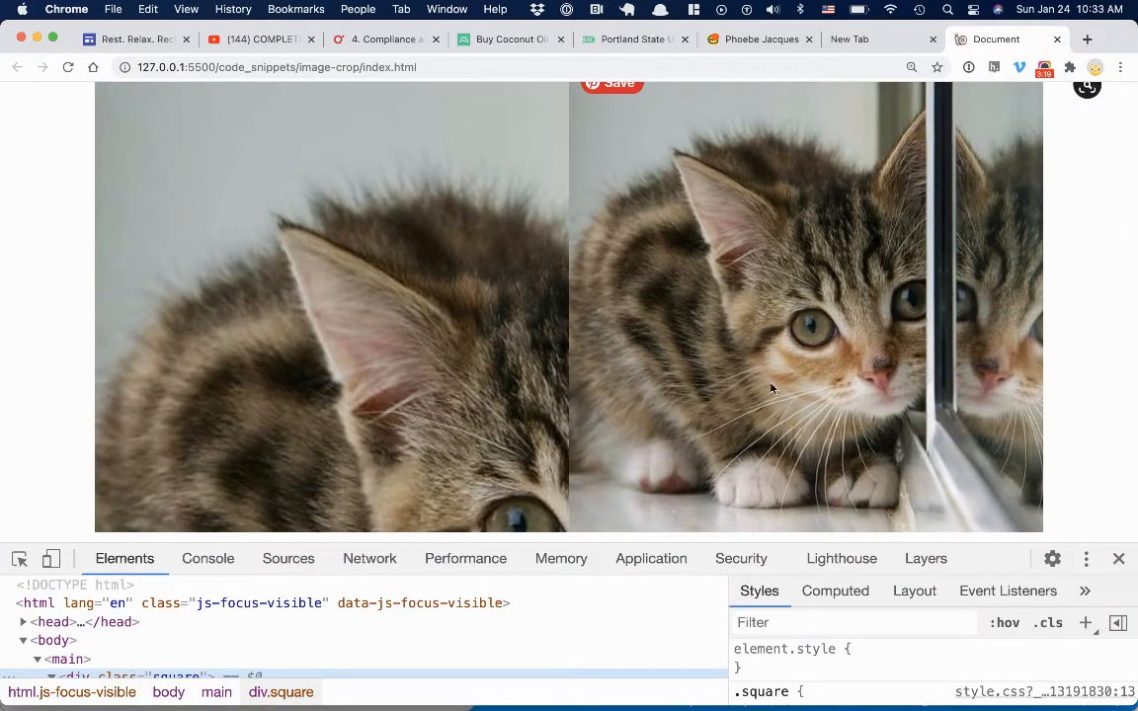
mouse_move(820, 393)
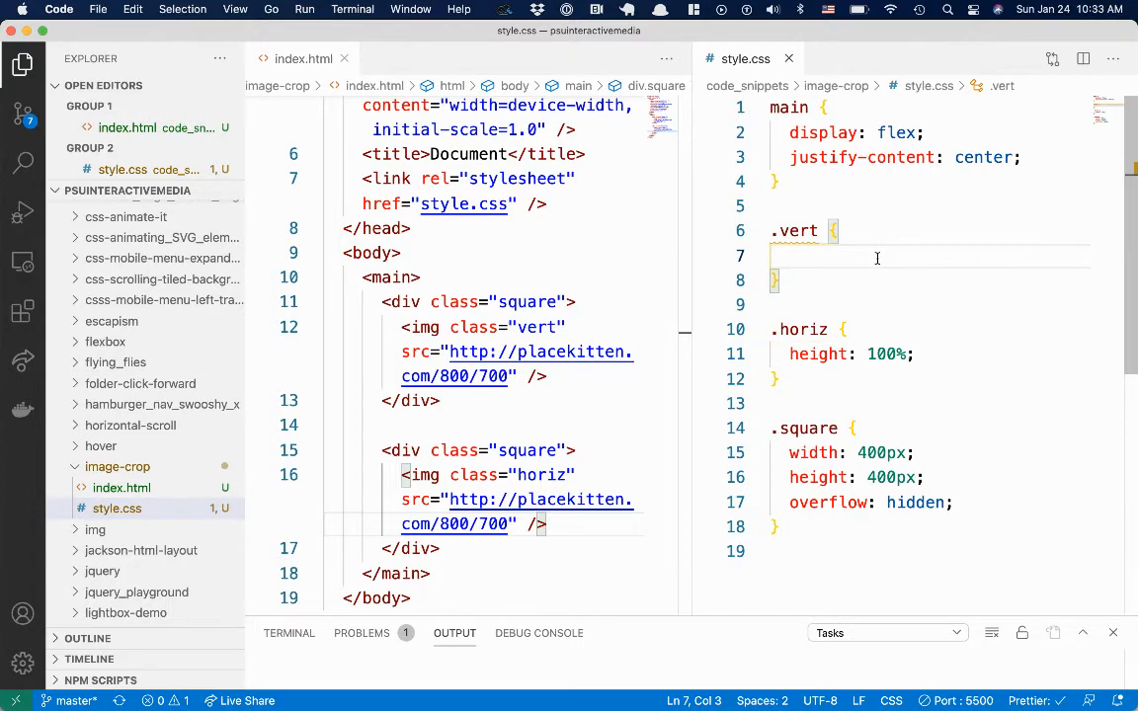
- Add width: 100%; to the .vert rule in style.css
text(width: 100%;)
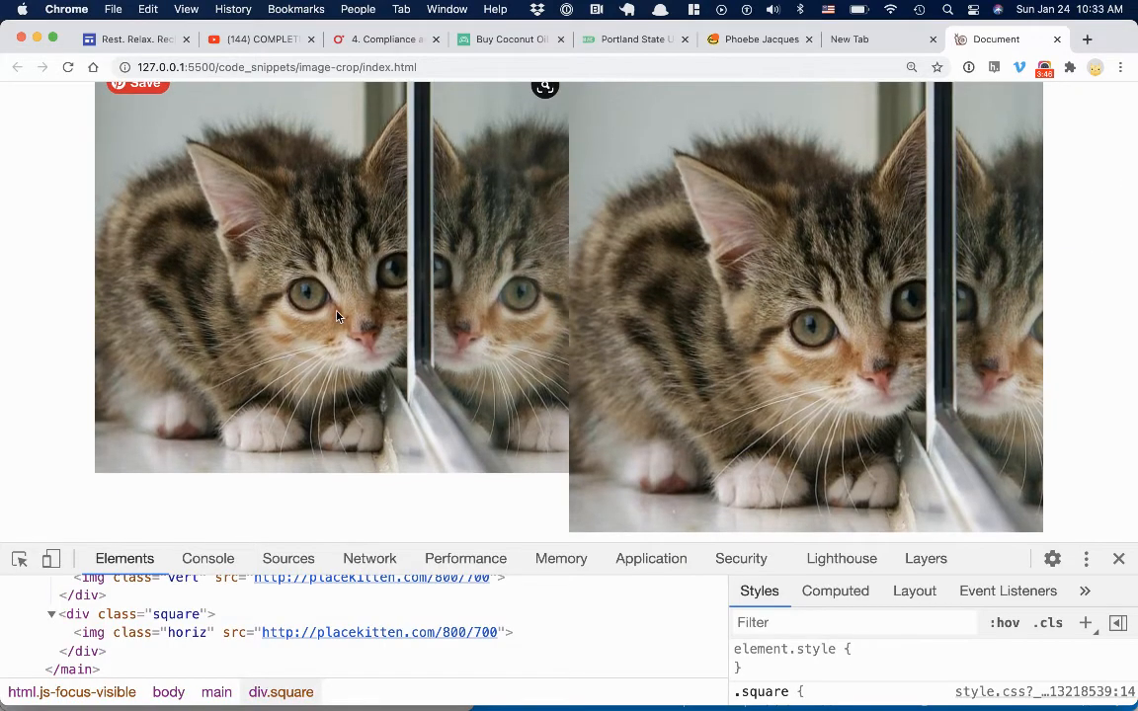
- Inspect the left kitten image to select img.vert in Chrome's Elements panel
right_click(337, 316)
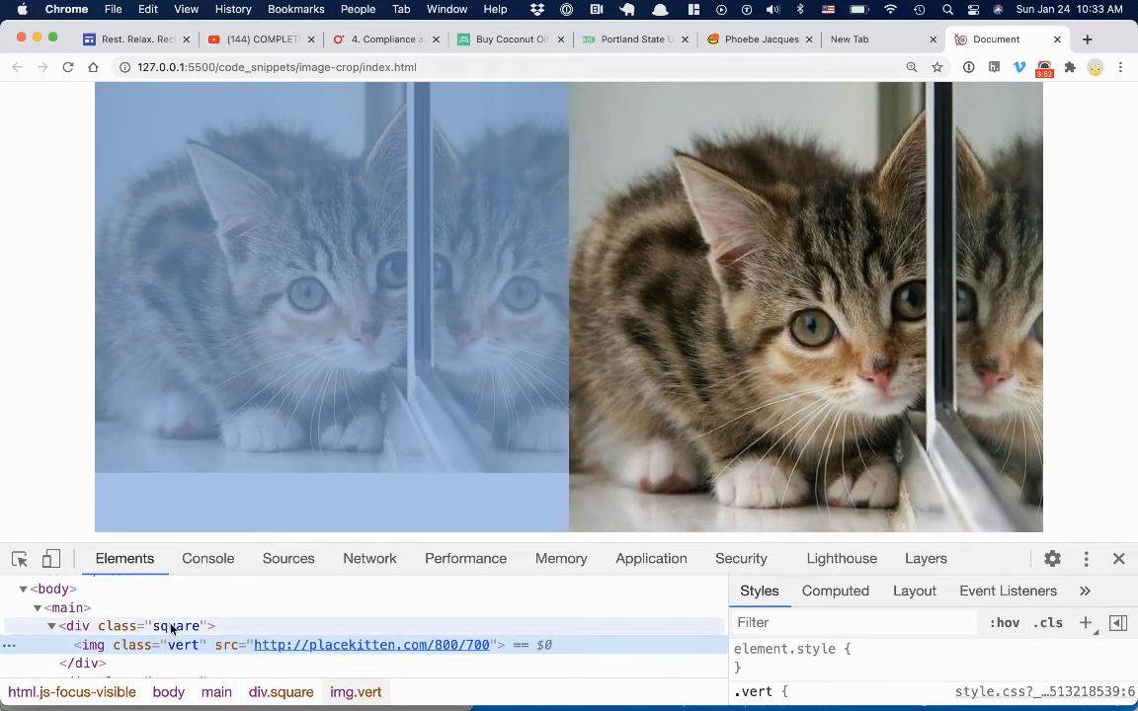
mouse_move(181, 645)
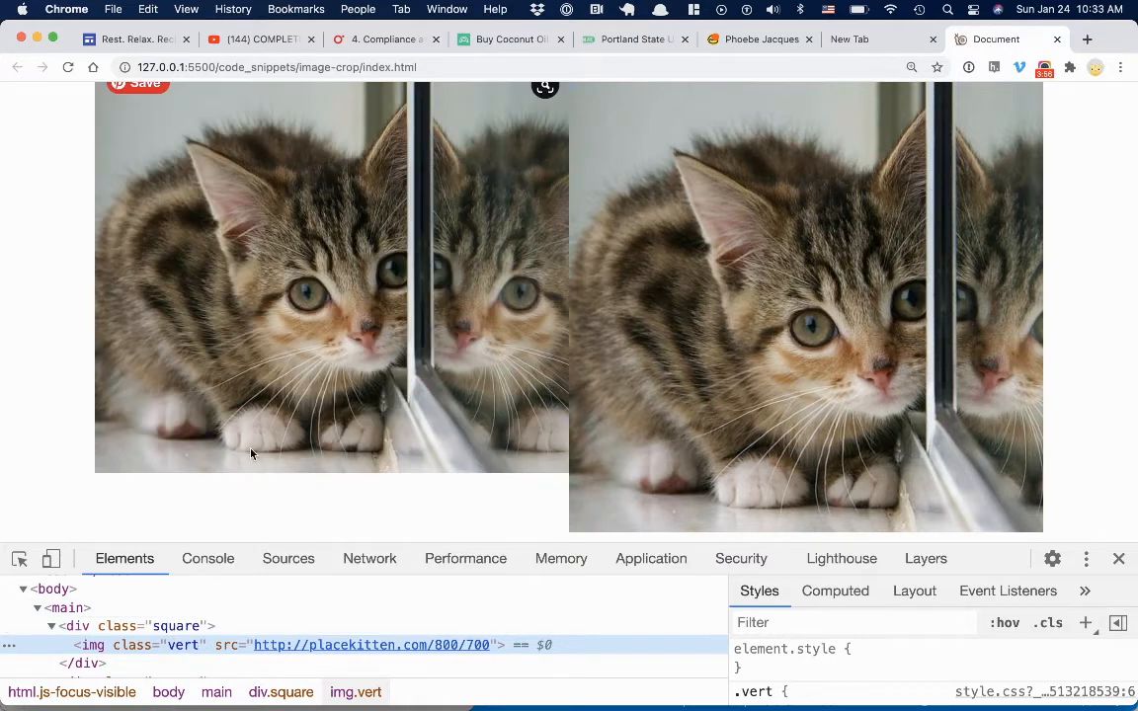
mouse_move(183, 645)
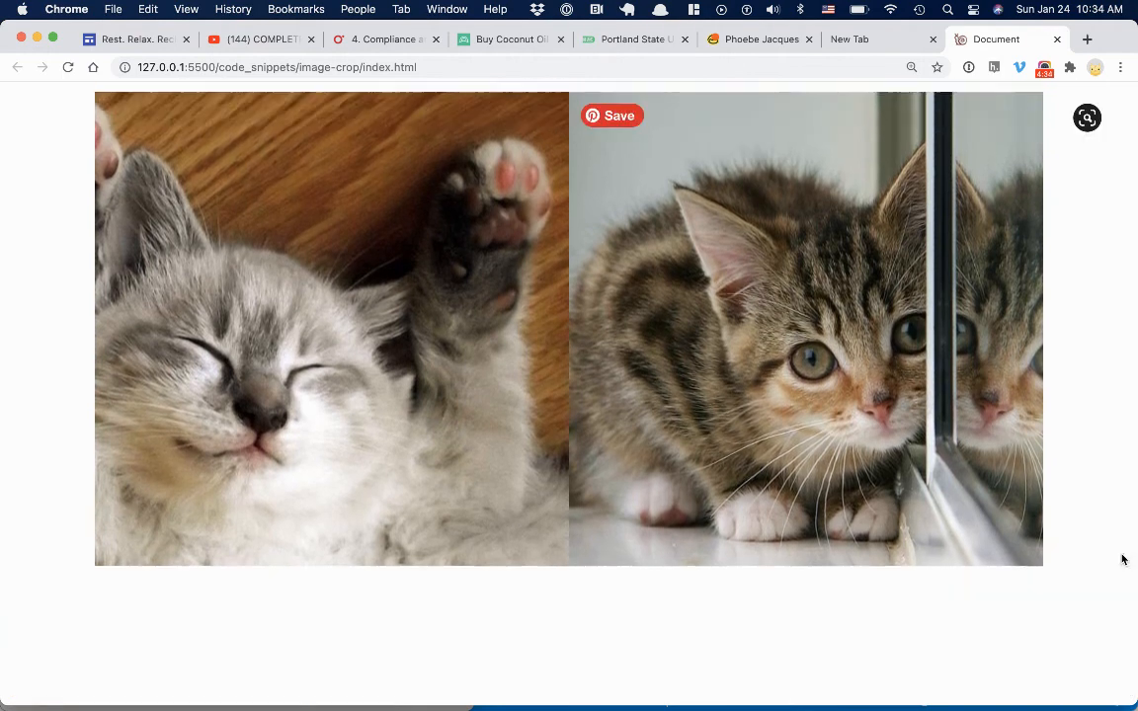
mouse_move(595, 647)
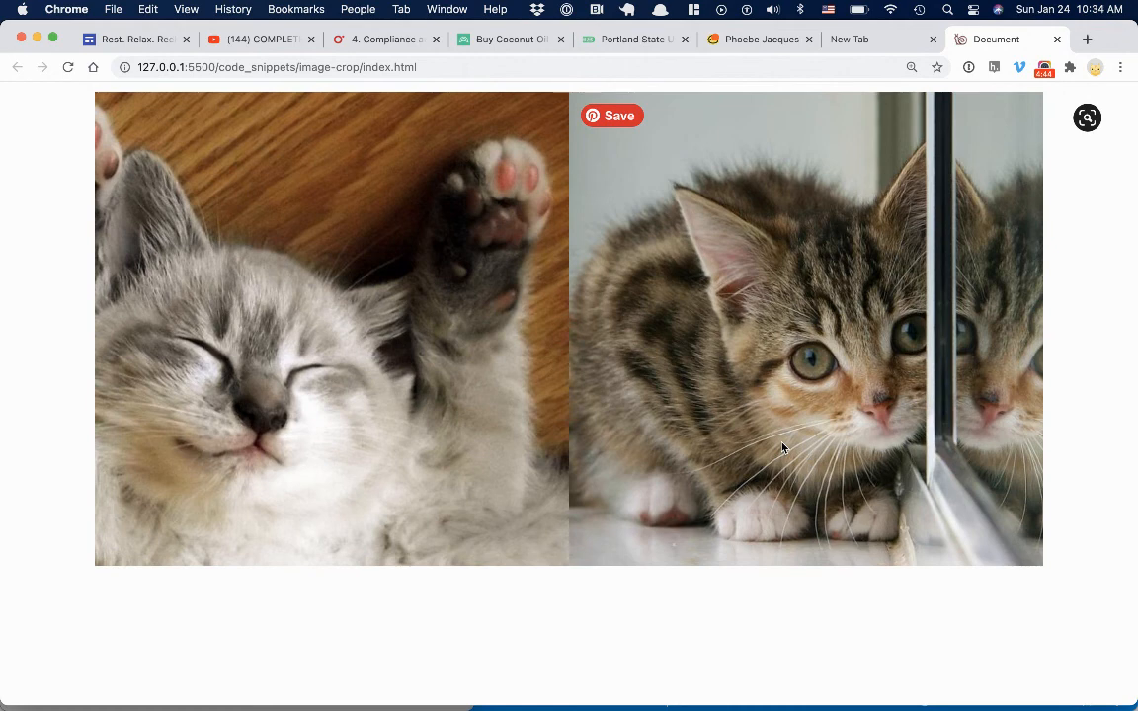
mouse_move(732, 505)
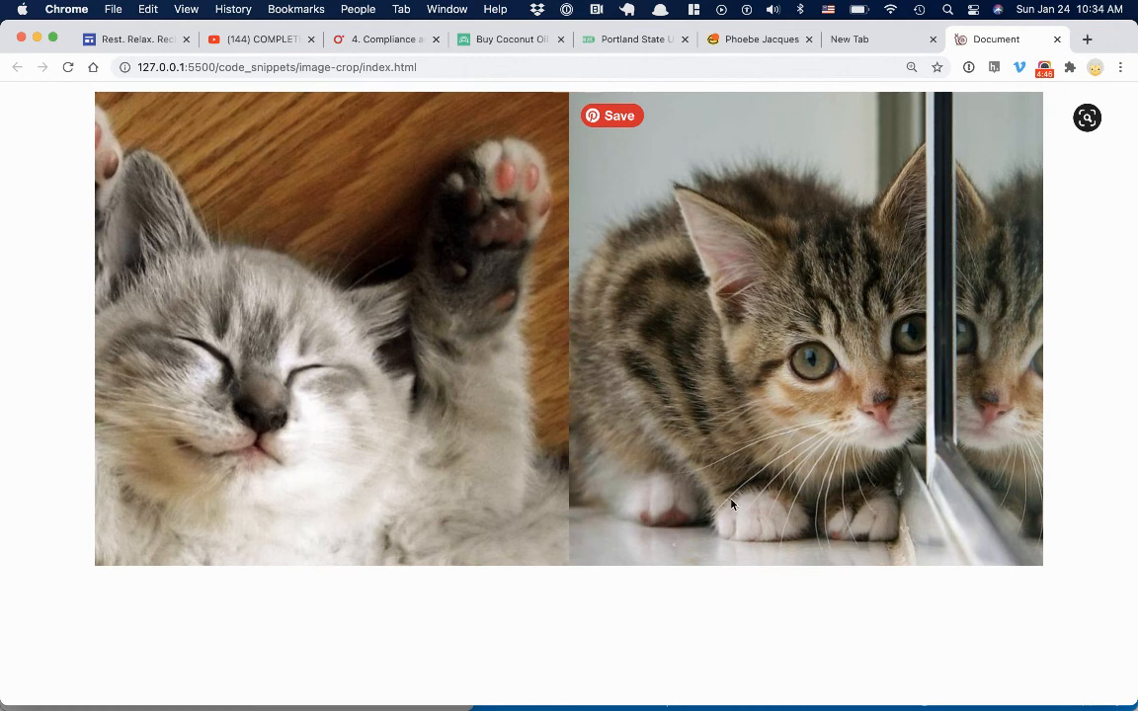
mouse_move(537, 510)
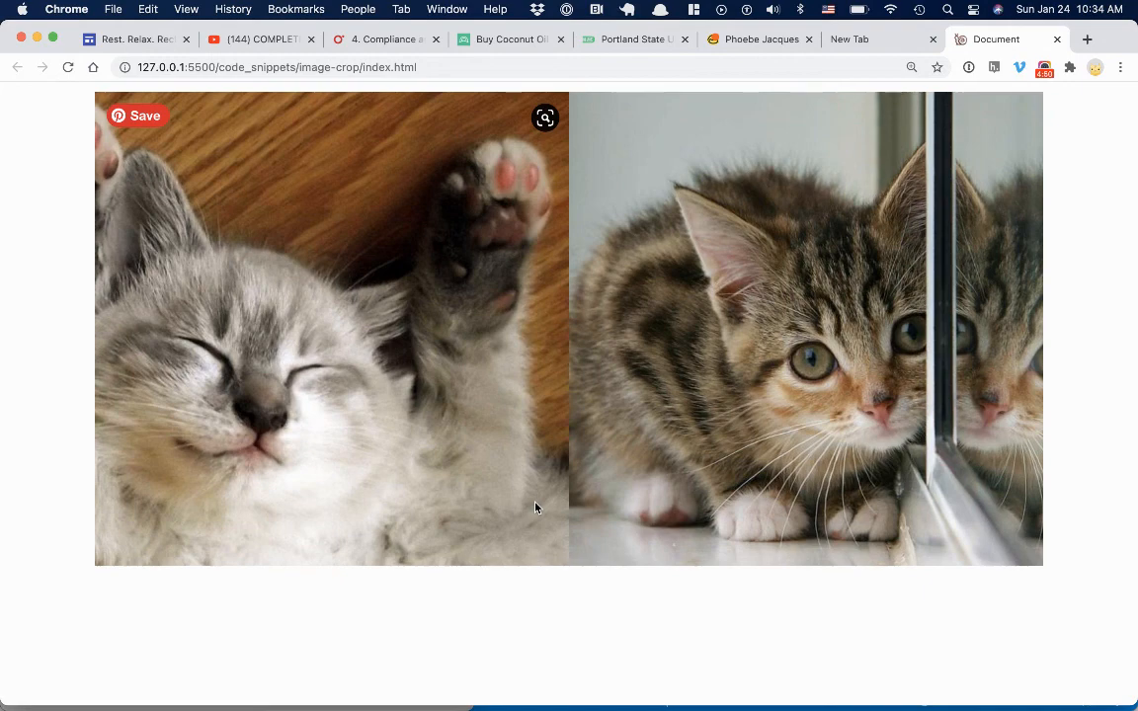
mouse_move(812, 175)
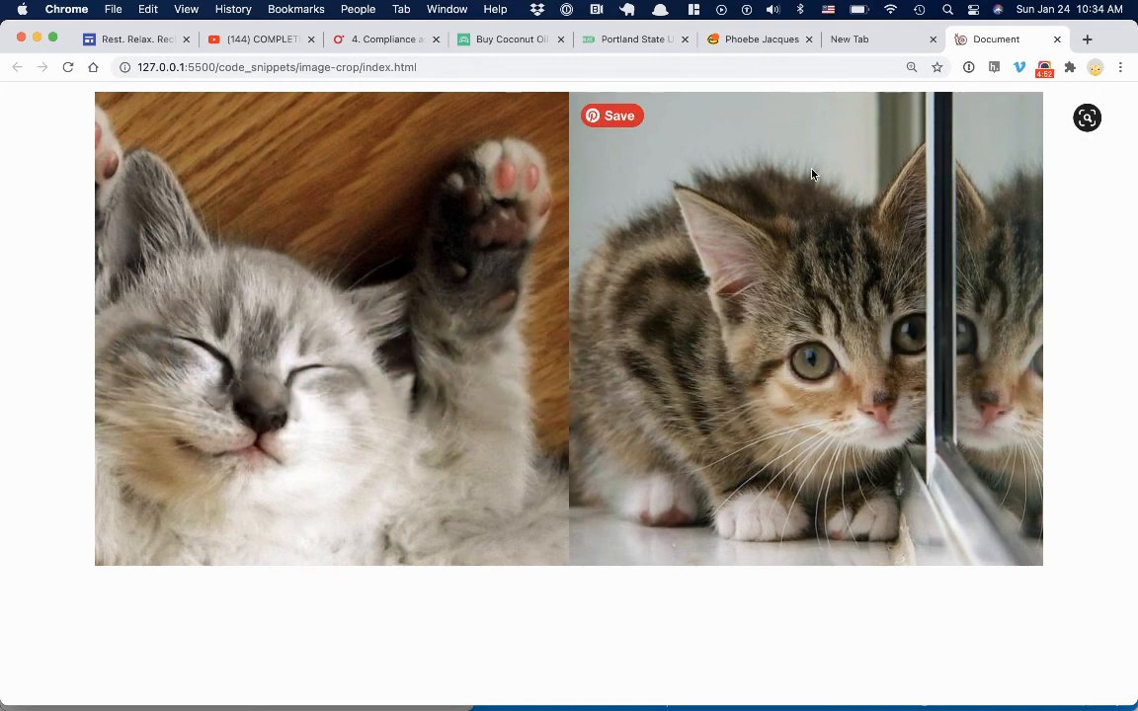